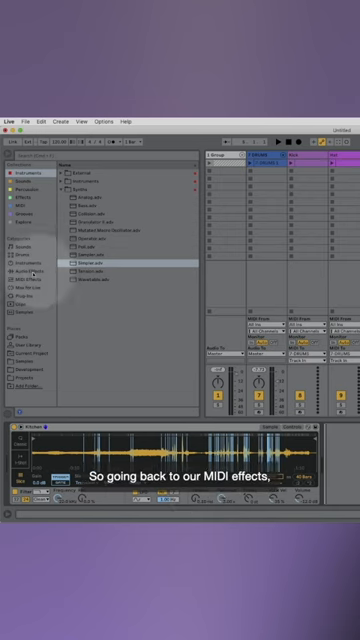
Step: Show the MIDI Effects category and its folders in the browser sidebar
{"action": "left_click", "coordinate": [22, 272]}
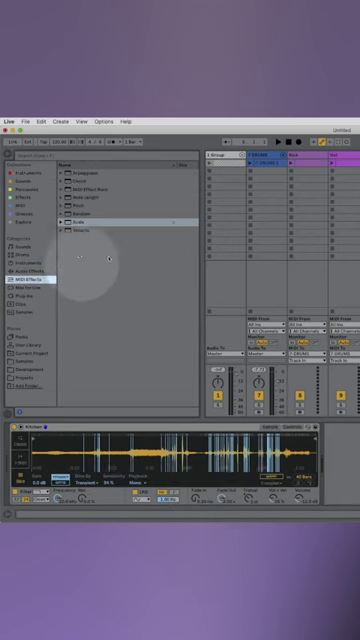